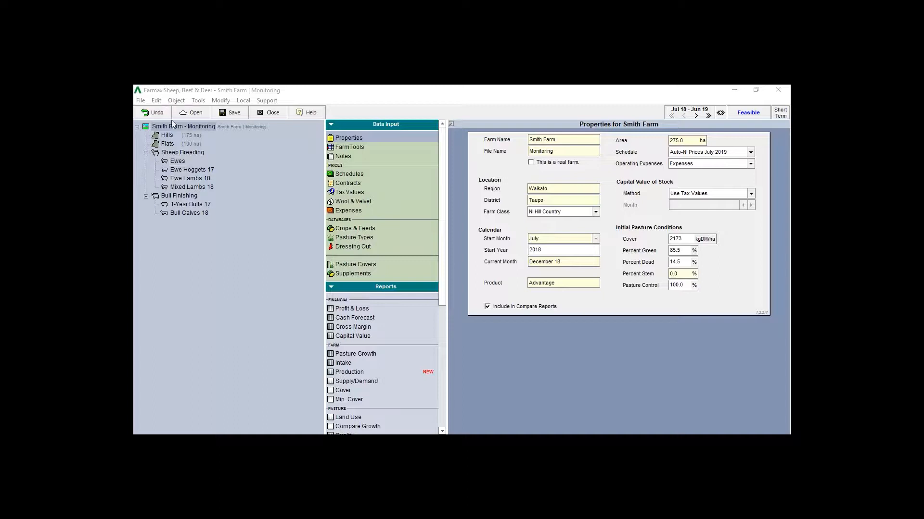
# Show the Ewes mob's monthly numbers table from the farm tree
pyautogui.click(177, 161)
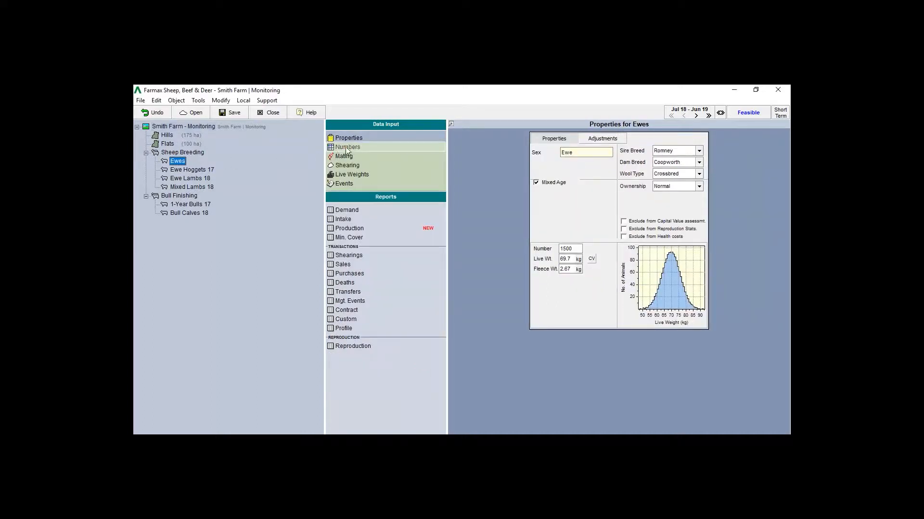
pyautogui.click(347, 146)
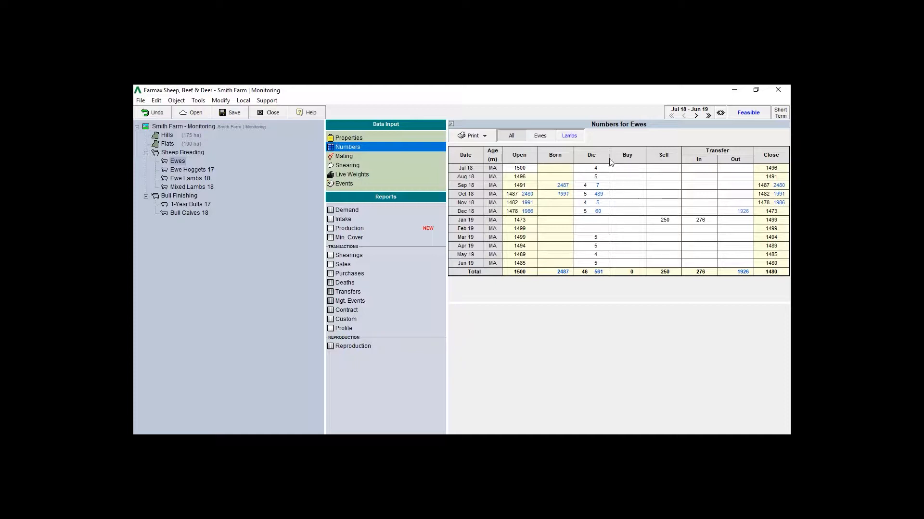
# Start a new sale entry from the May 19 Sell cell of the Ewes numbers
pyautogui.click(742, 211)
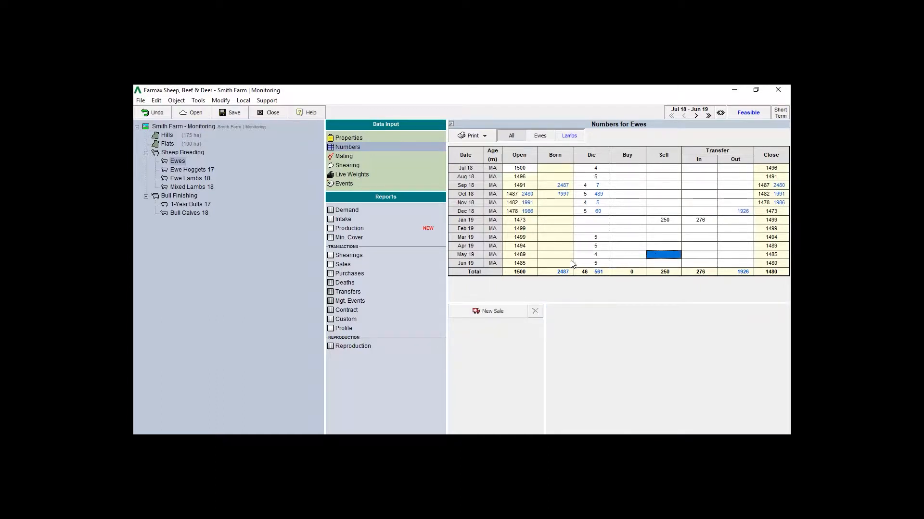
# Record a May 2019 works sale of the 30 lightest ewes from the whole mob, then switch to 1-Year Bulls 17
pyautogui.click(490, 311)
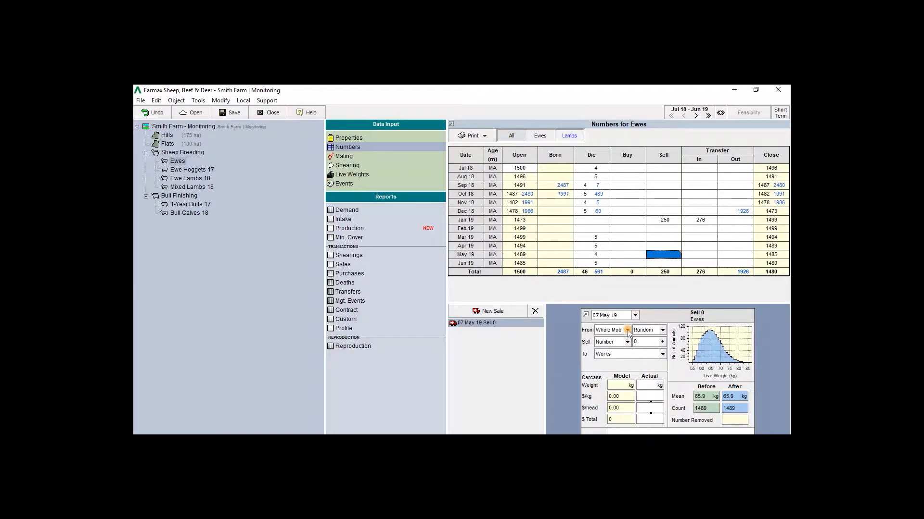
pyautogui.click(627, 329)
pyautogui.write('30')
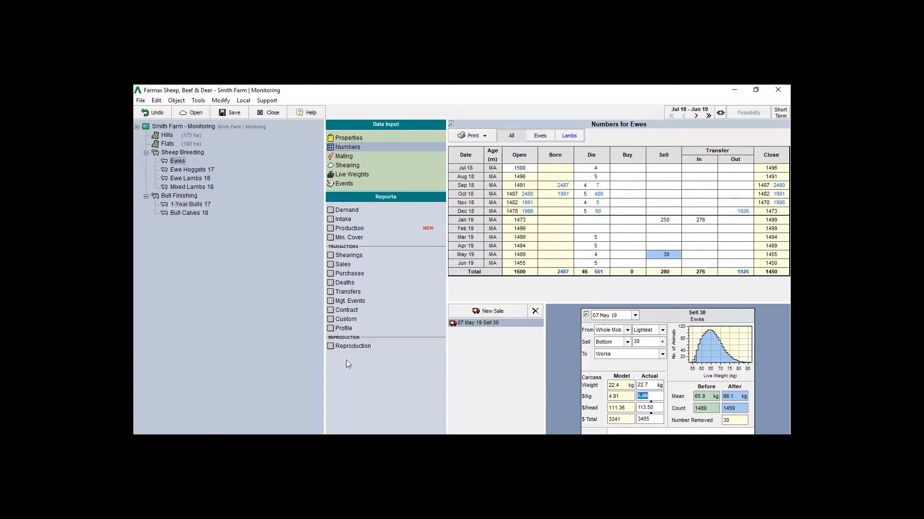
pyautogui.click(188, 204)
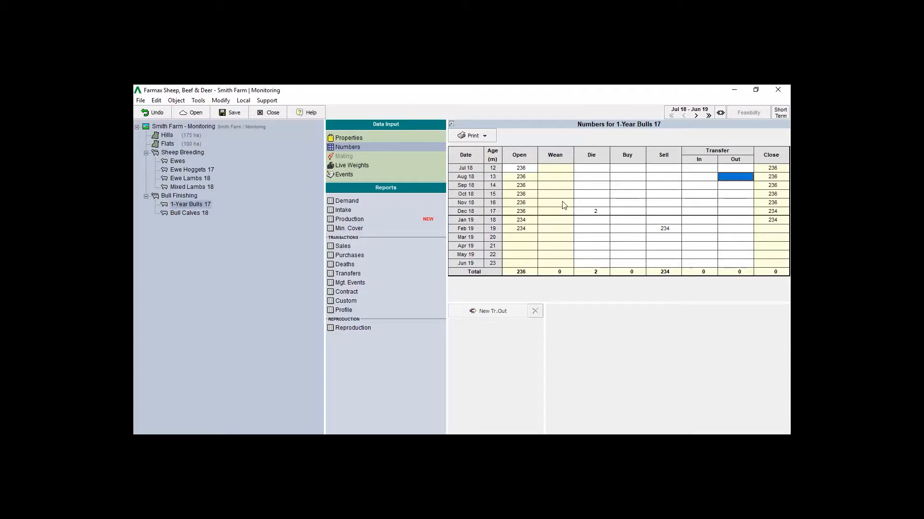
# Create an August 2018 transfer-out for 1-Year Bulls 17 and bring up its destination choice
pyautogui.click(491, 311)
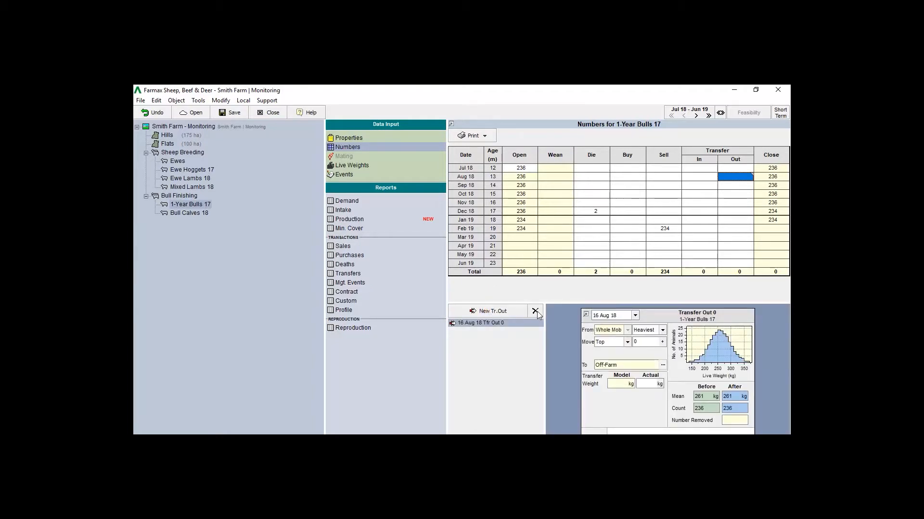
pyautogui.click(662, 364)
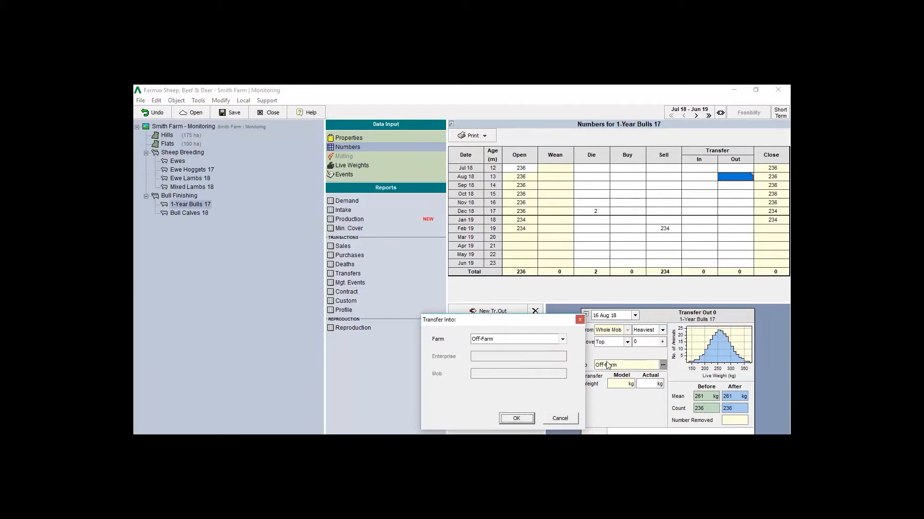
# Set the destination to Off-Farm and move the top 45 heaviest bulls
pyautogui.click(561, 339)
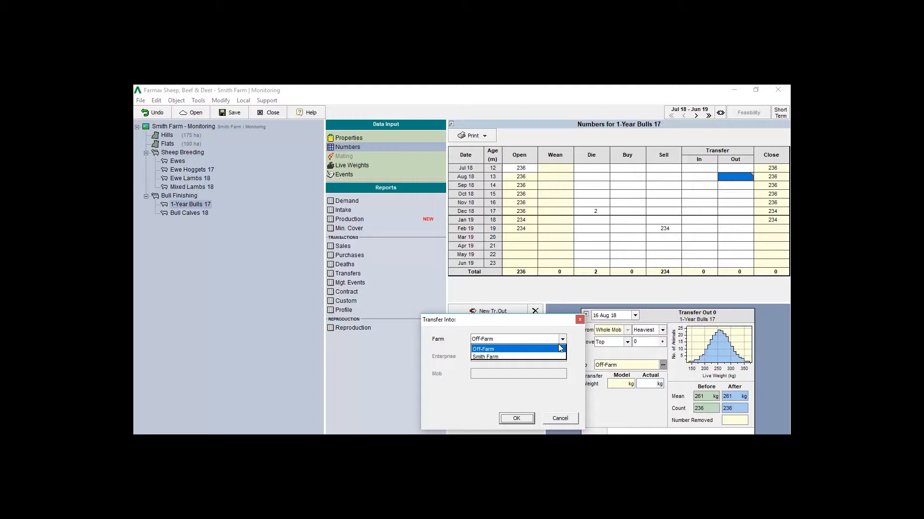
pyautogui.click(482, 348)
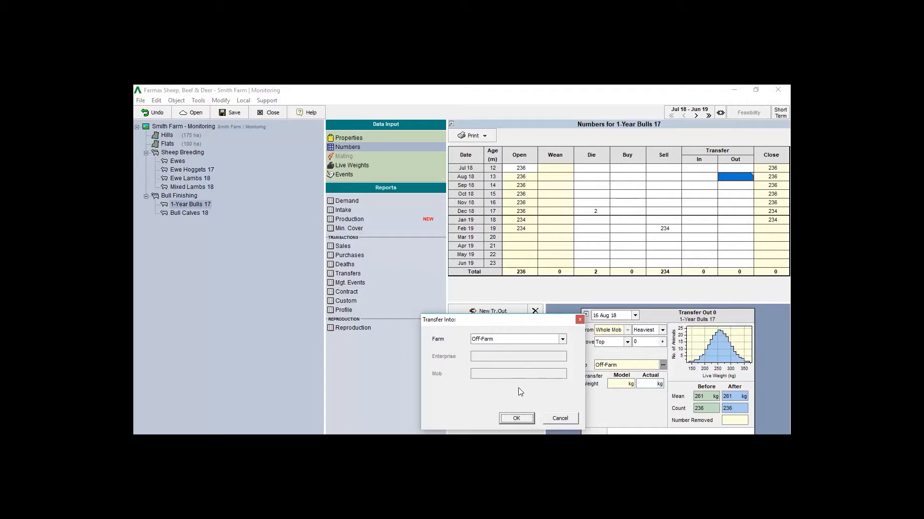
pyautogui.click(516, 418)
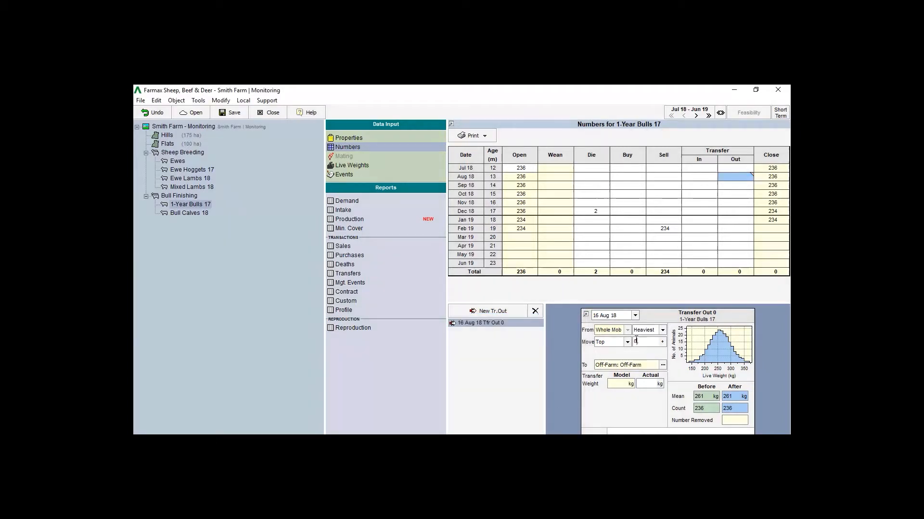
pyautogui.write('45')
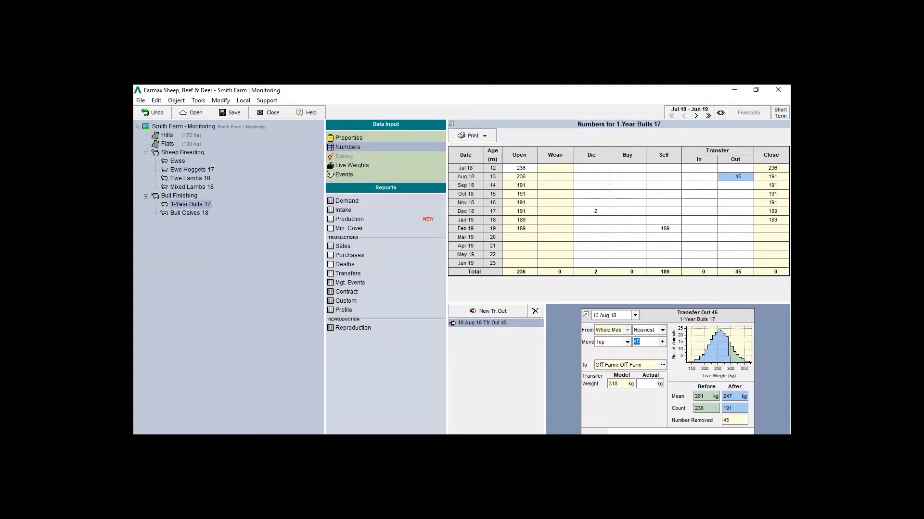